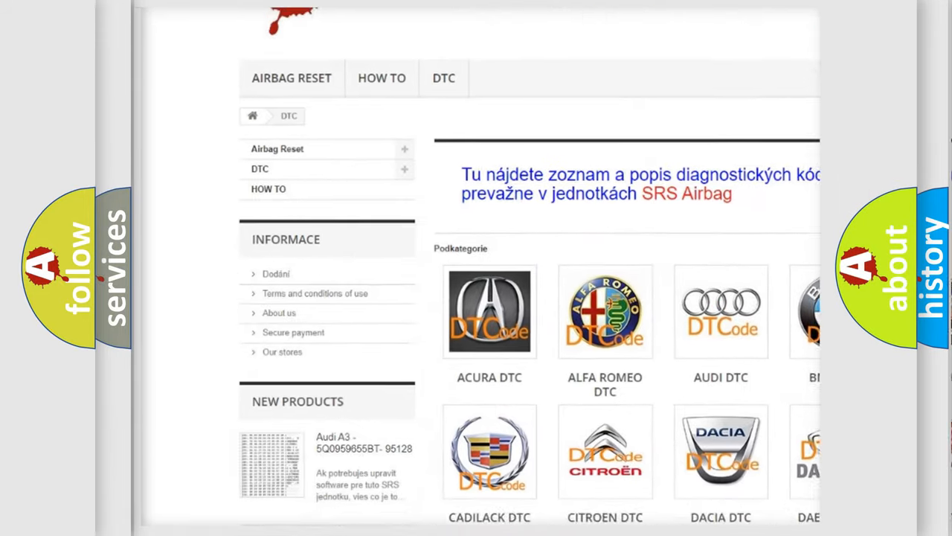
{"action": "scroll", "scroll_direction": "down", "scroll_amount": 3}
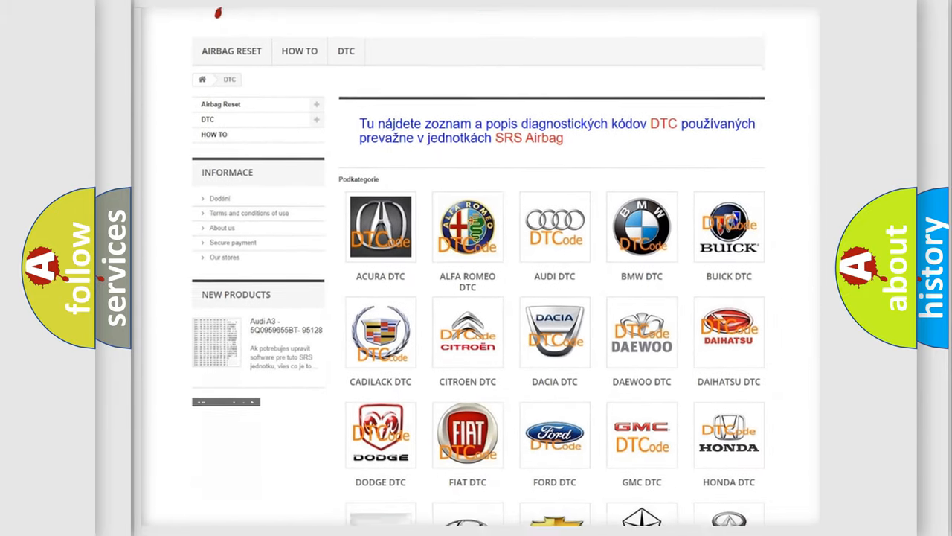
{"action": "scroll", "scroll_direction": "down", "scroll_amount": 3}
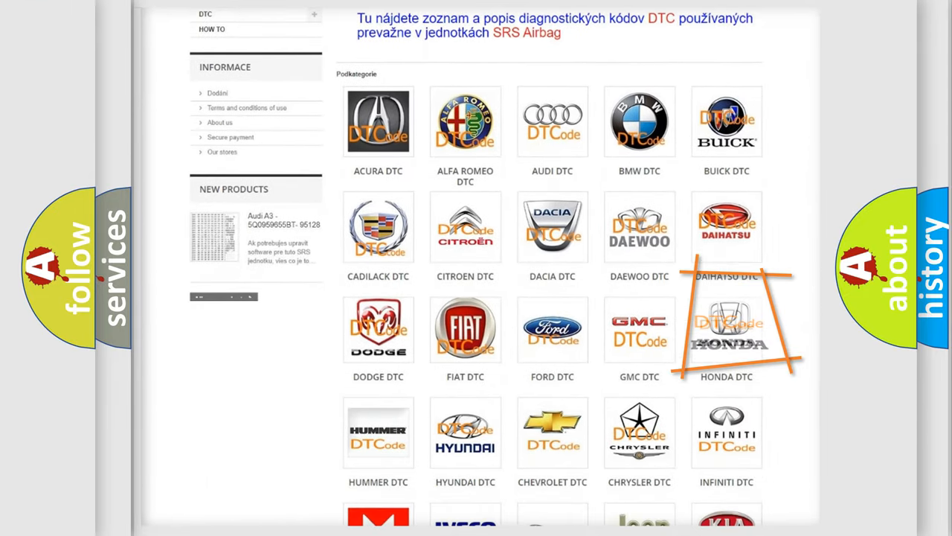